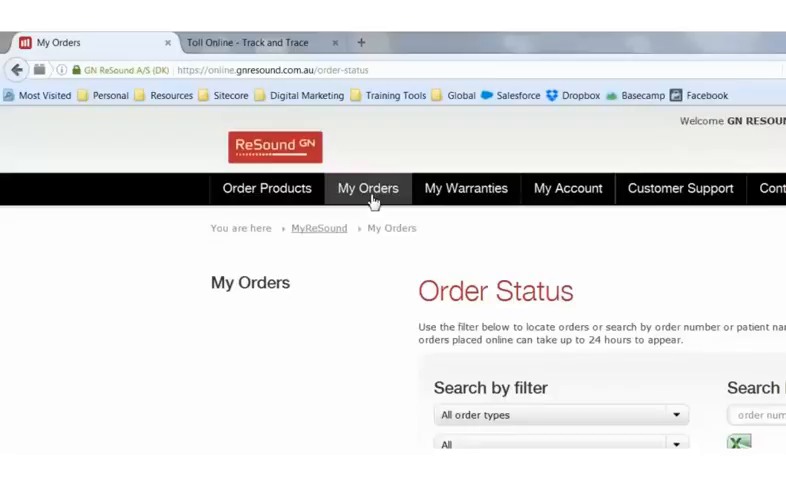
mouse_move(600, 309)
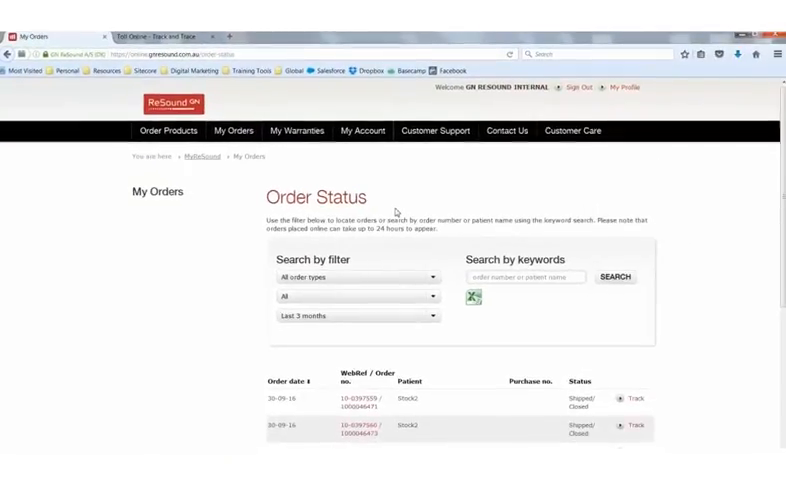
Step: Scroll down to the Search by filters and the recent orders table
scroll(down, 3)
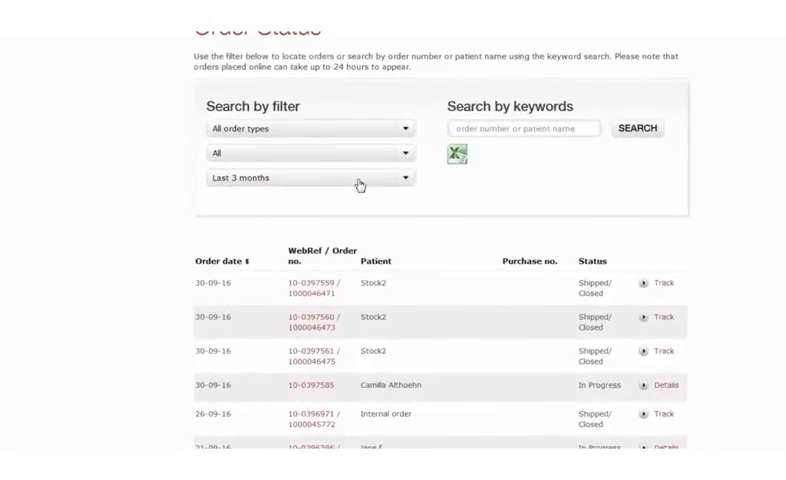
mouse_move(407, 130)
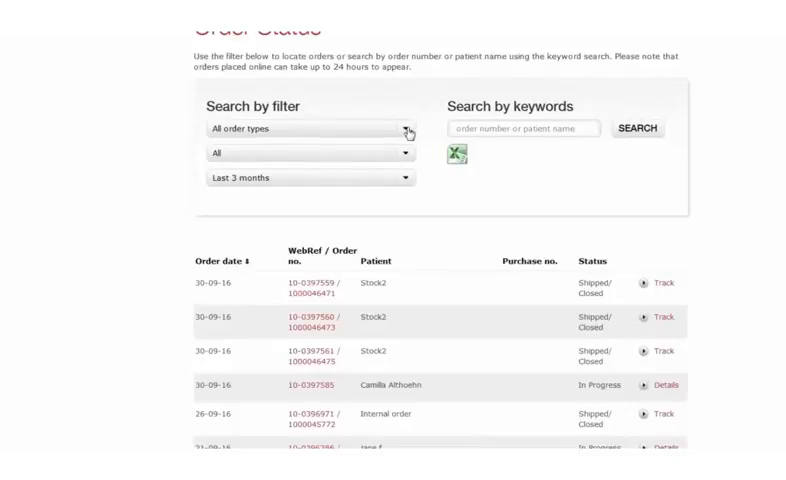
Step: Review the order type choices, then list the time period choices
click(310, 128)
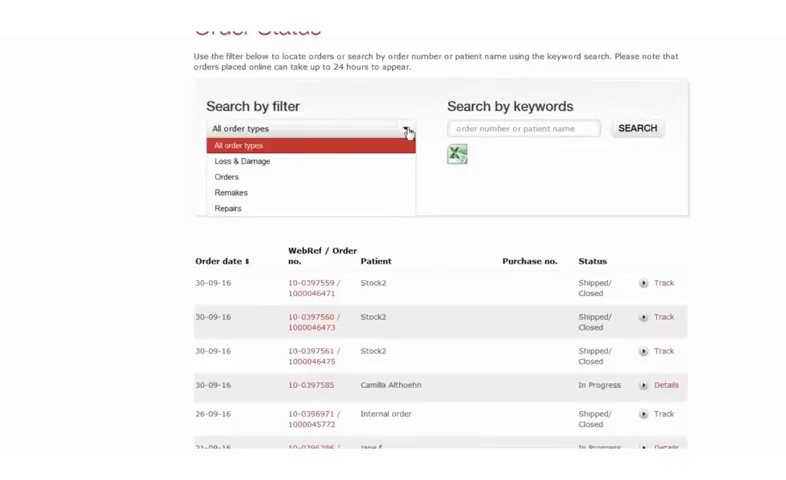
mouse_move(398, 166)
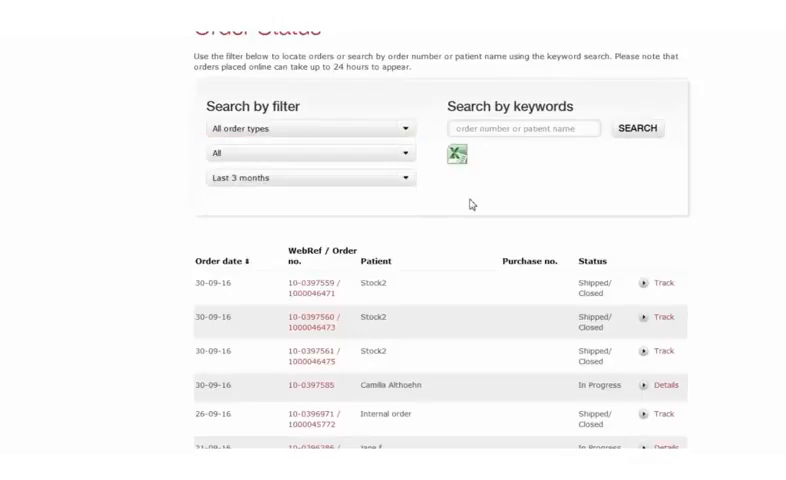
click(310, 153)
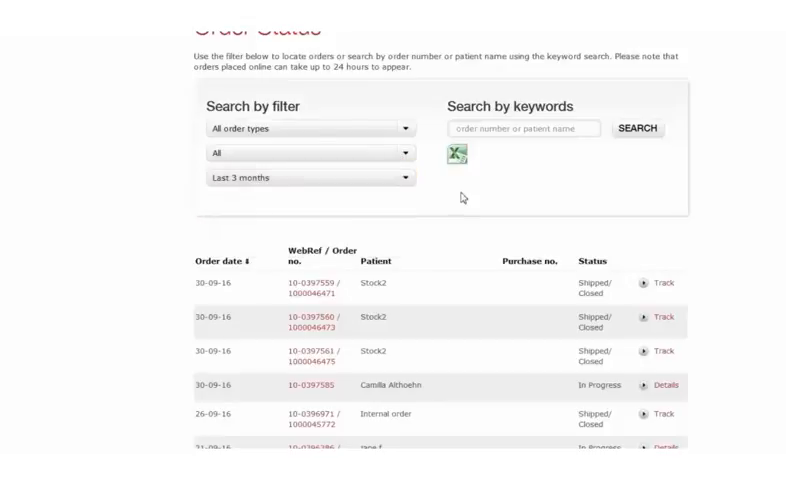
click(307, 178)
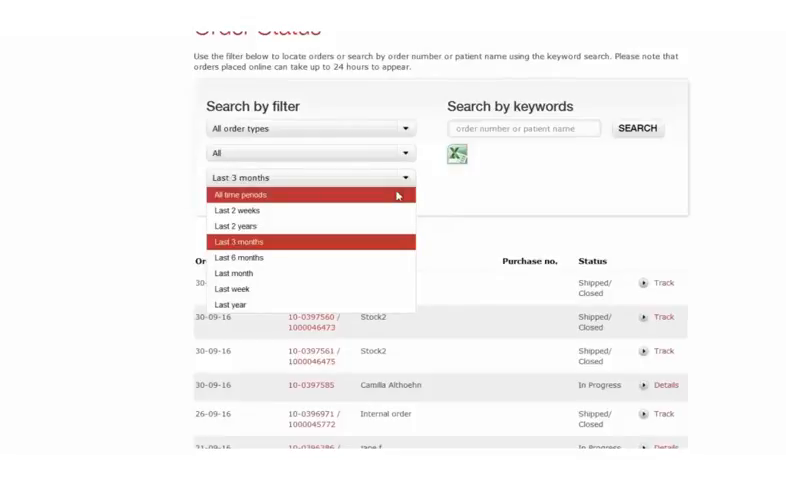
Step: Close the time period choices, keeping Last 3 months selected
click(240, 242)
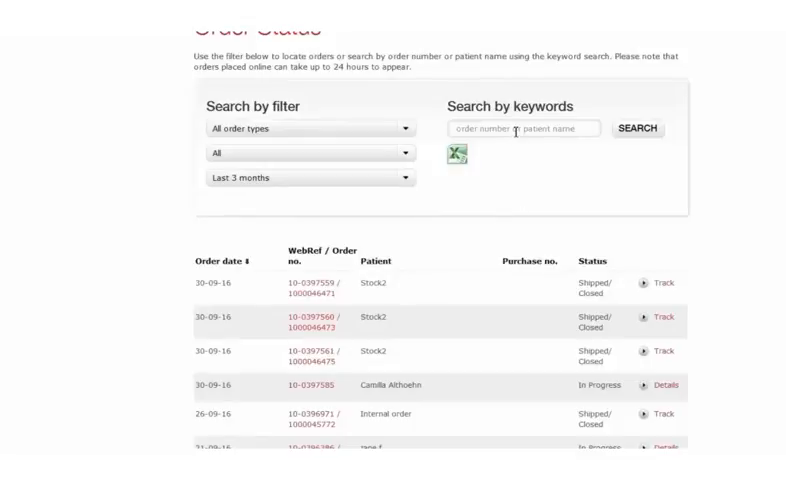
mouse_move(638, 138)
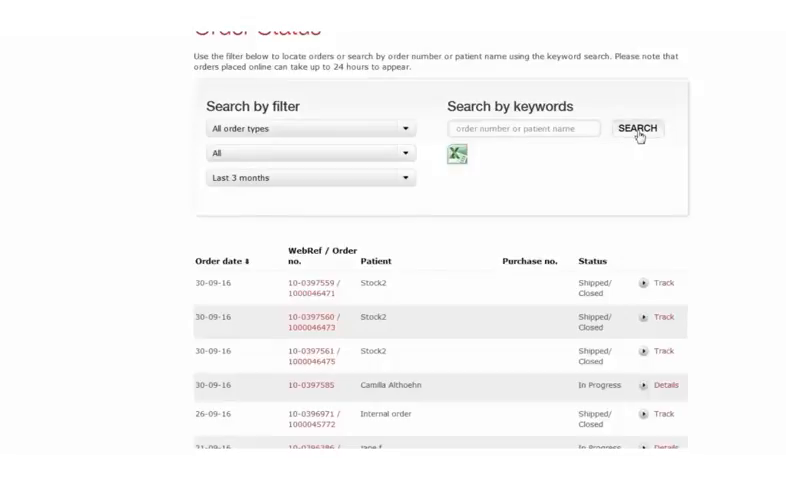
mouse_move(649, 135)
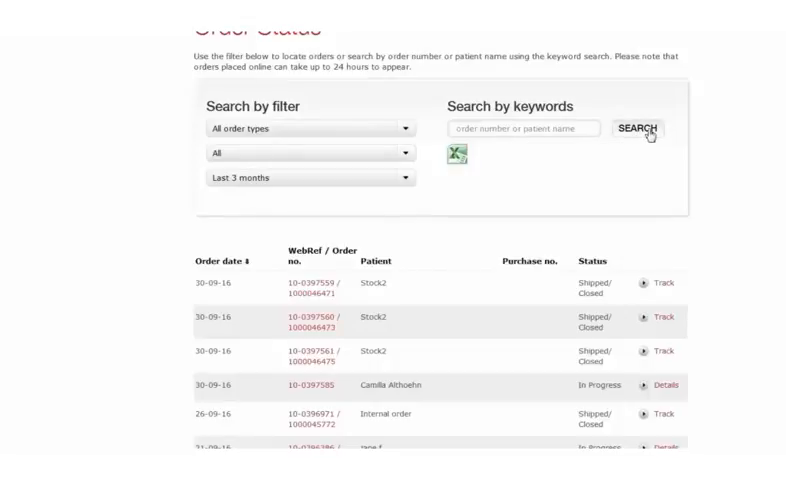
mouse_move(470, 201)
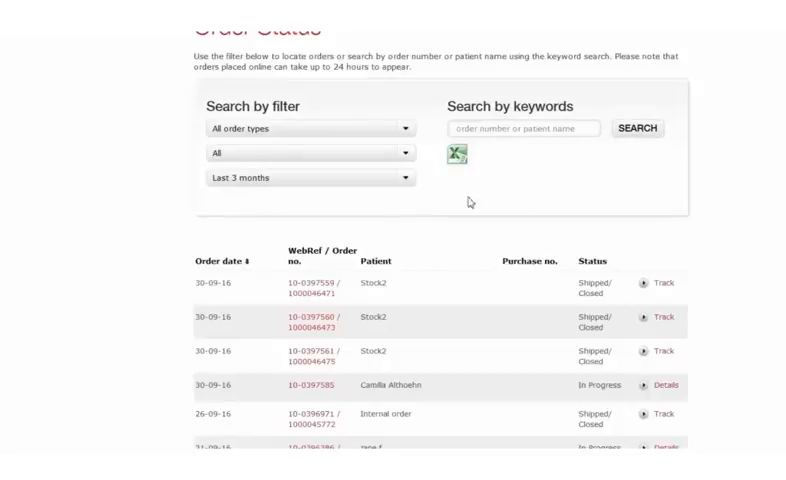
mouse_move(459, 157)
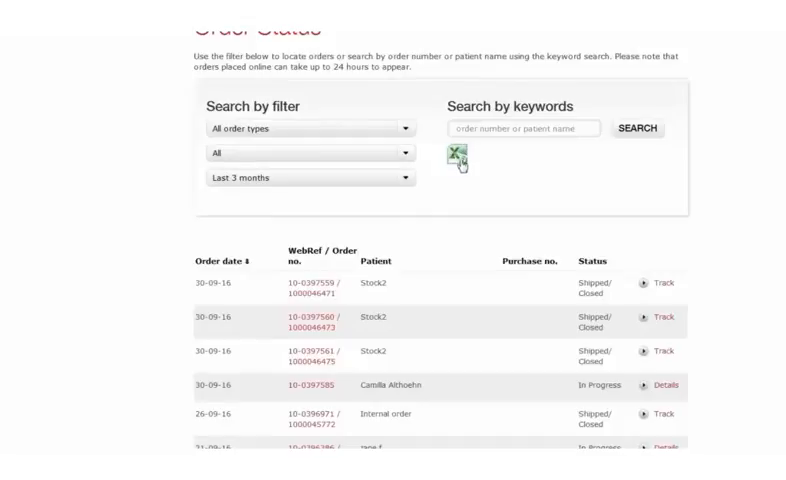
mouse_move(461, 164)
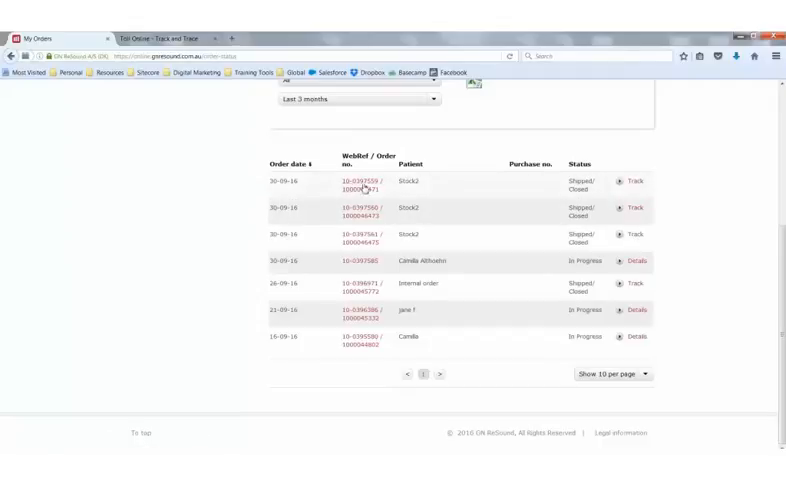
click(357, 181)
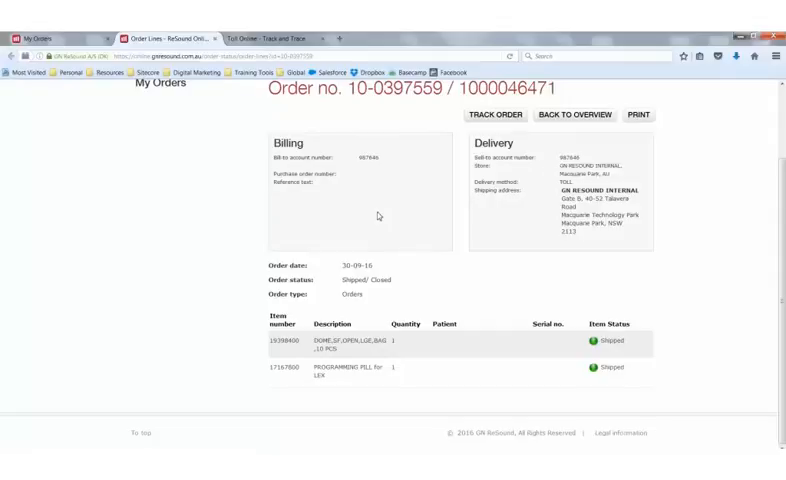
mouse_move(525, 199)
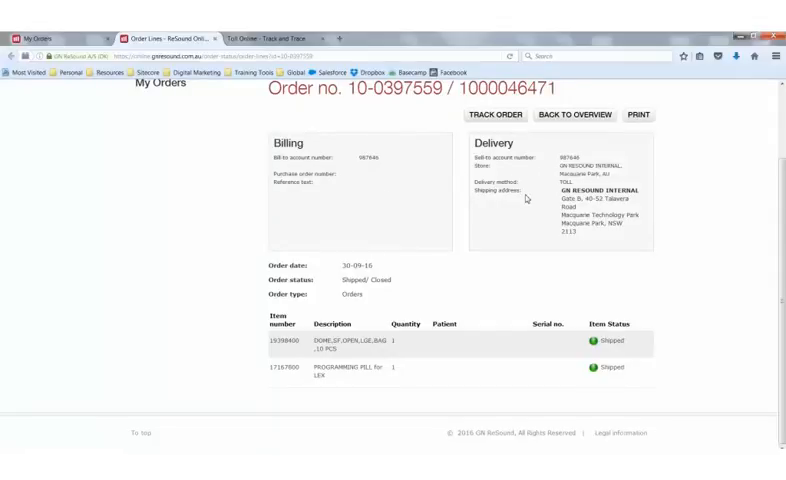
mouse_move(403, 303)
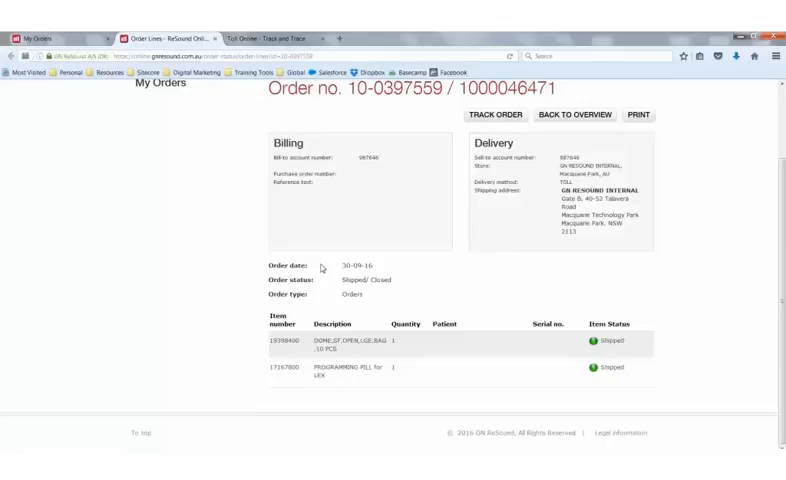
mouse_move(308, 305)
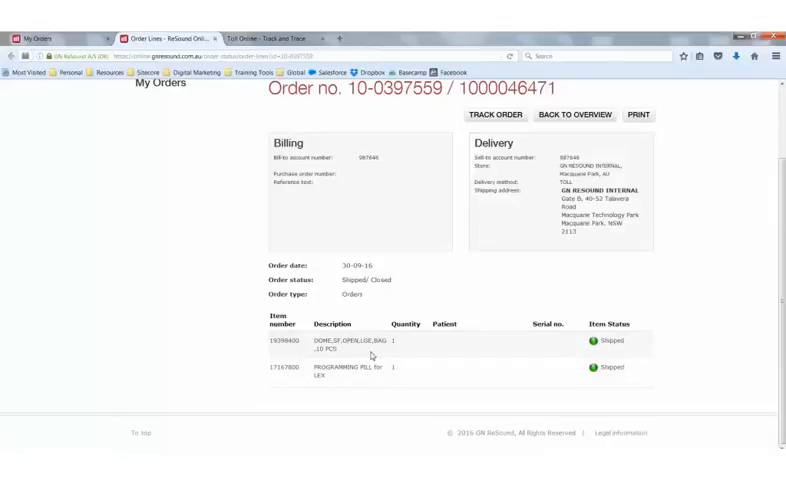
mouse_move(628, 341)
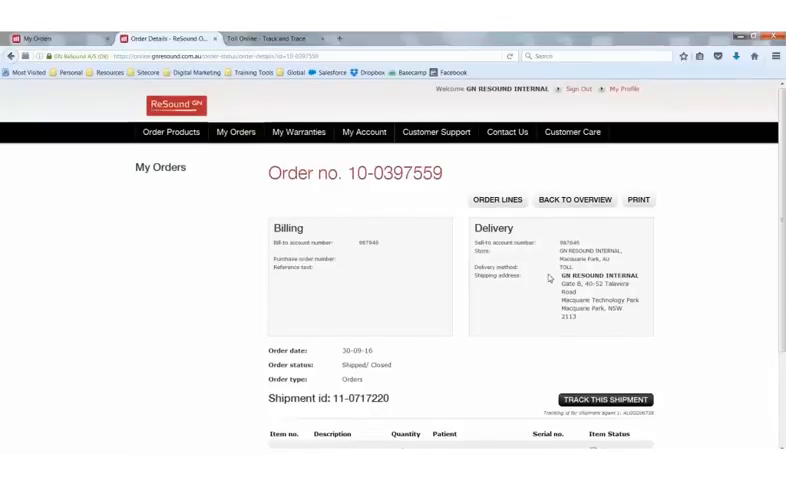
scroll(down, 3)
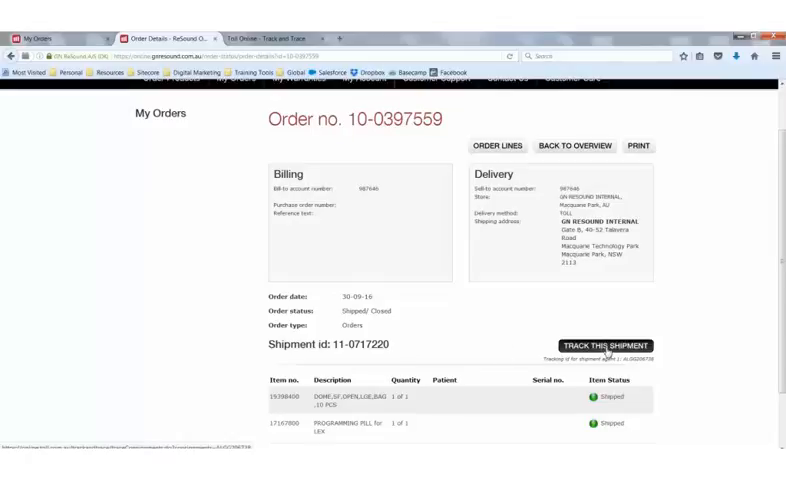
click(604, 345)
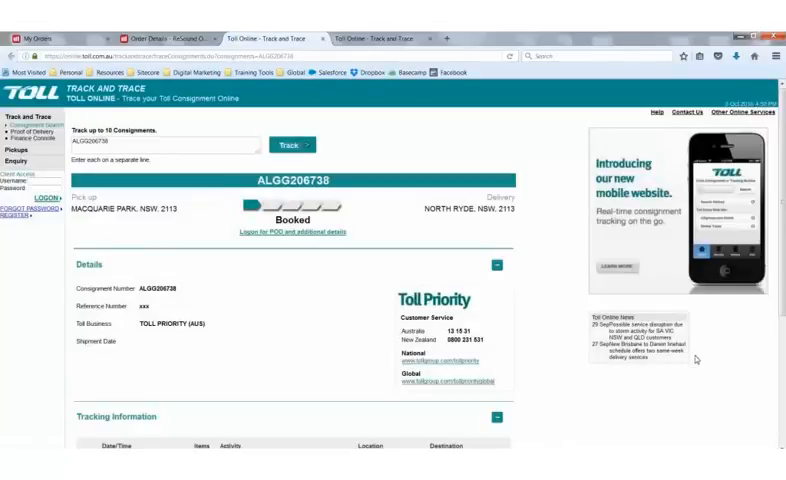
mouse_move(534, 347)
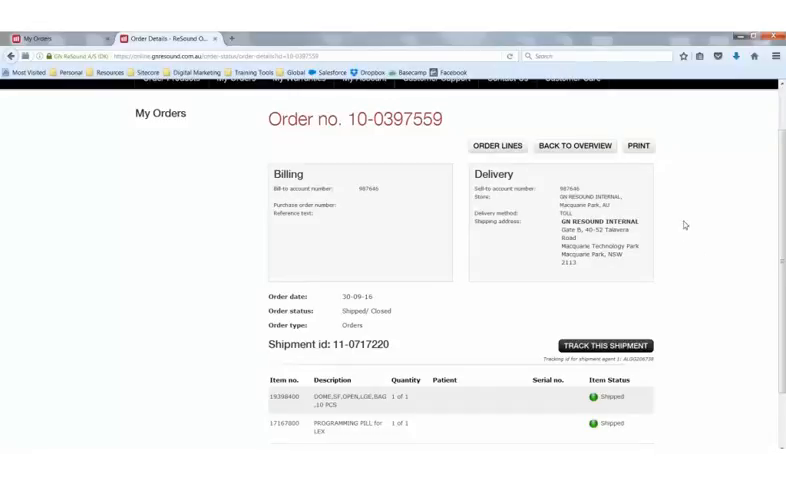
mouse_move(646, 148)
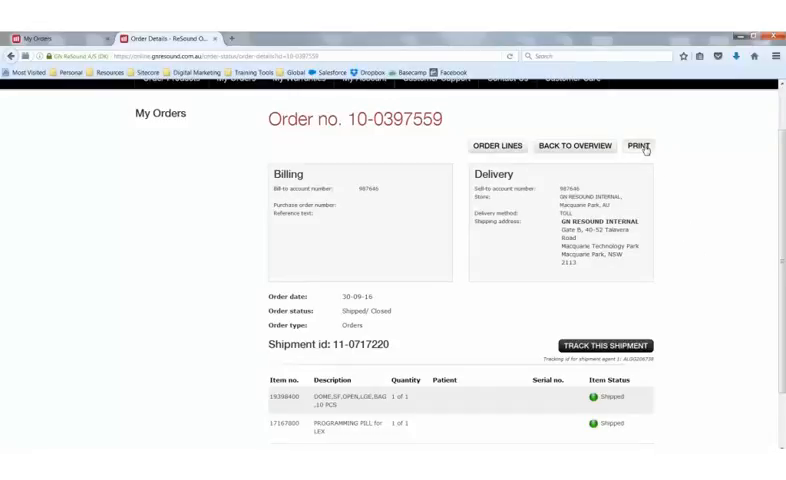
click(639, 146)
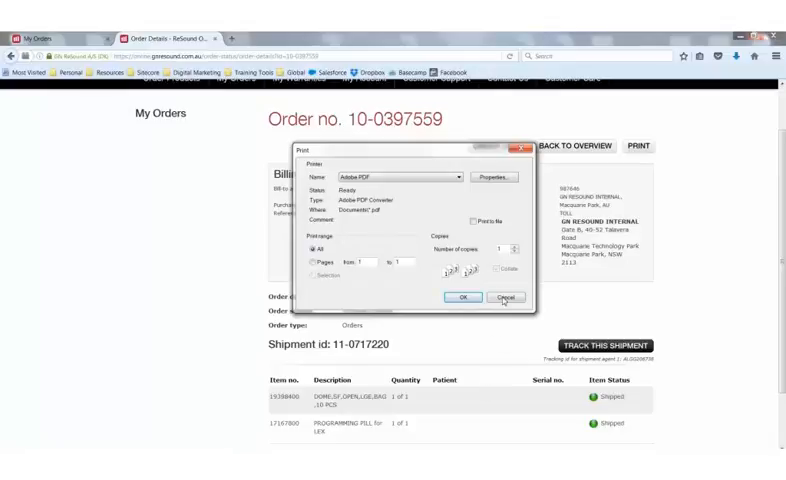
click(505, 297)
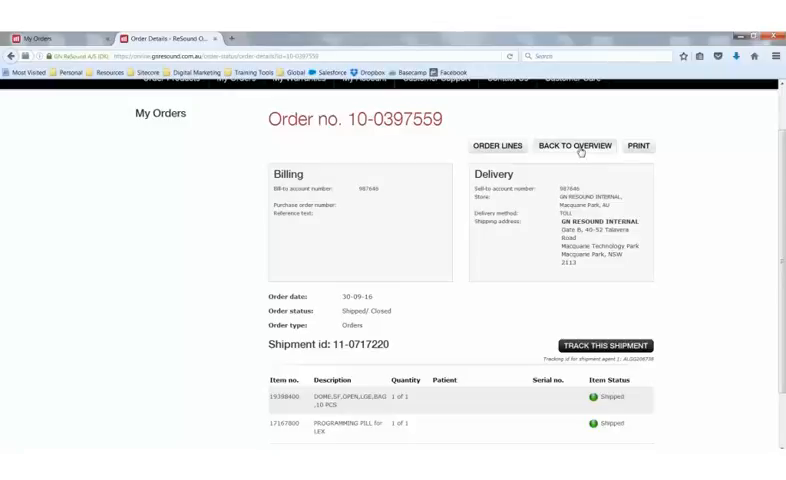
Step: Return to the overview and browse the seven recent orders
click(576, 145)
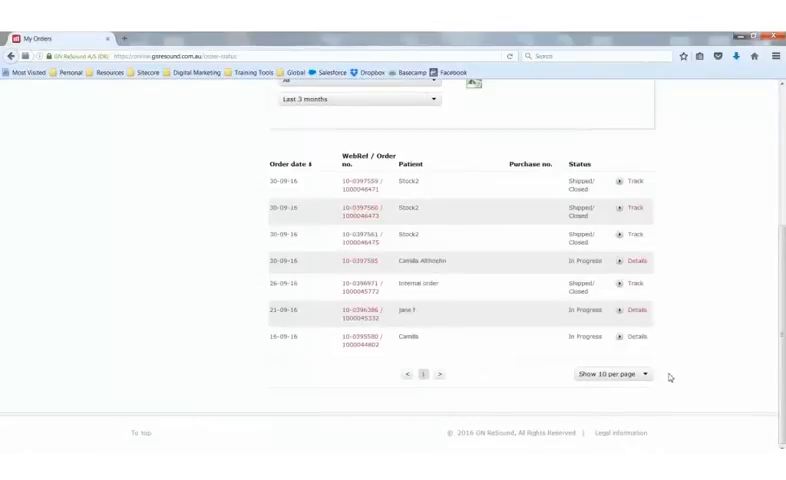
scroll(up, 3)
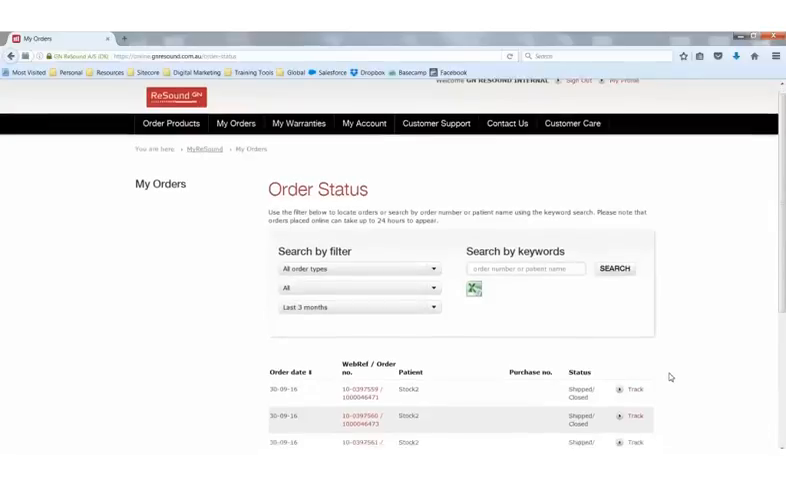
scroll(down, 3)
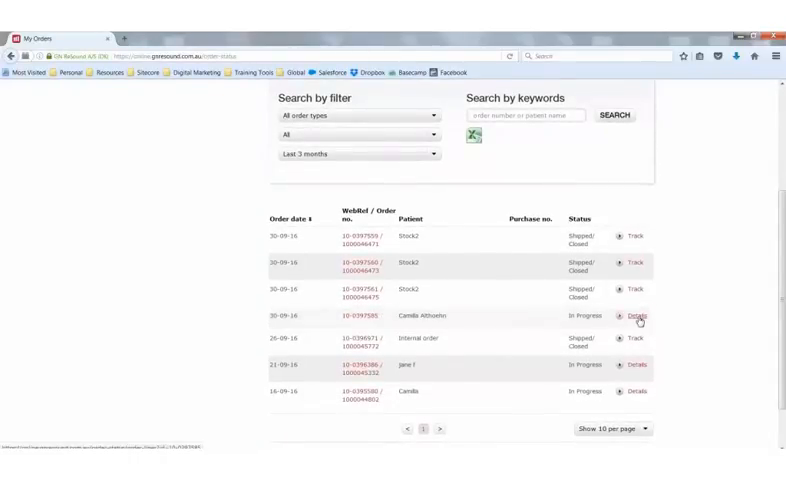
Step: Open order 10-0397585 and view its ADAPTER,FLEX,3 PIN,CS53 order line
click(636, 315)
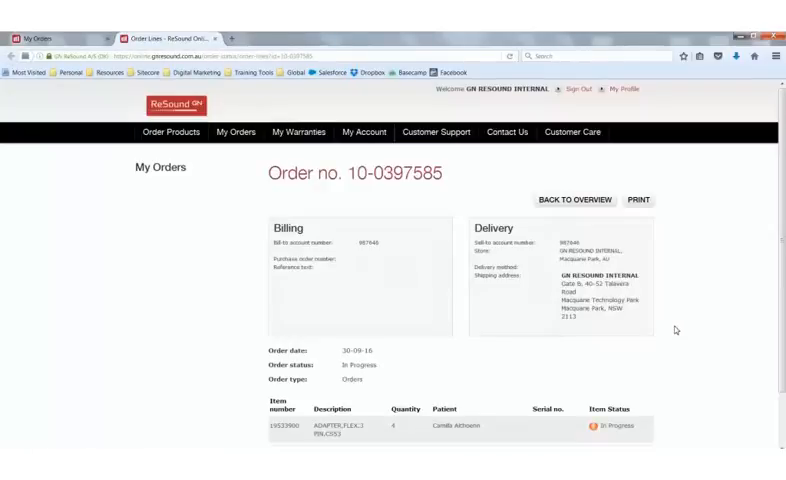
scroll(down, 3)
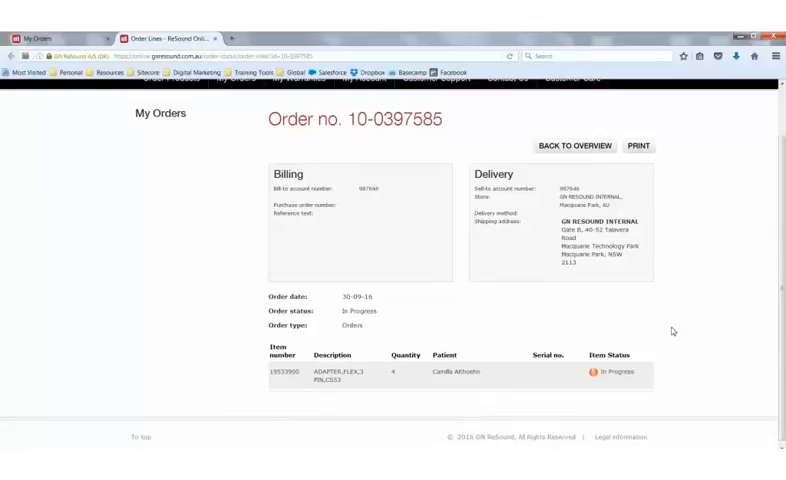
mouse_move(670, 332)
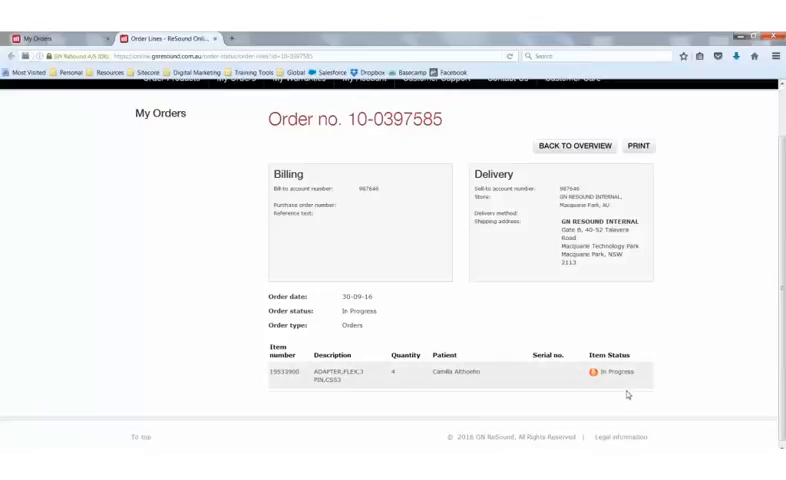
mouse_move(615, 372)
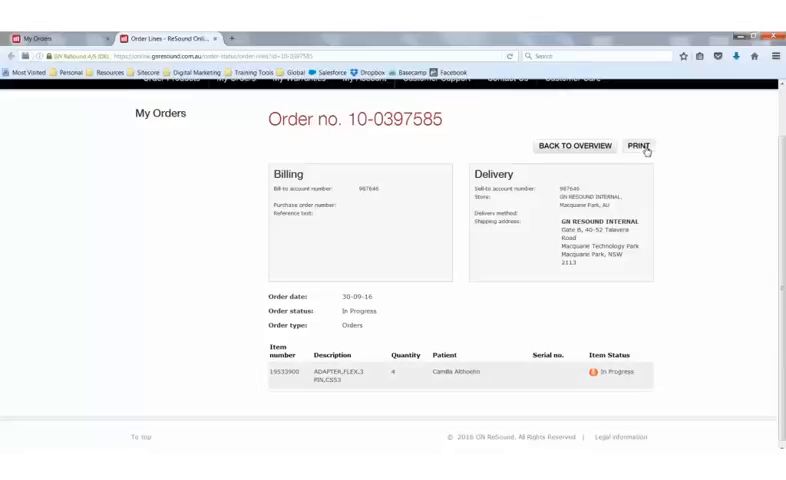
mouse_move(582, 152)
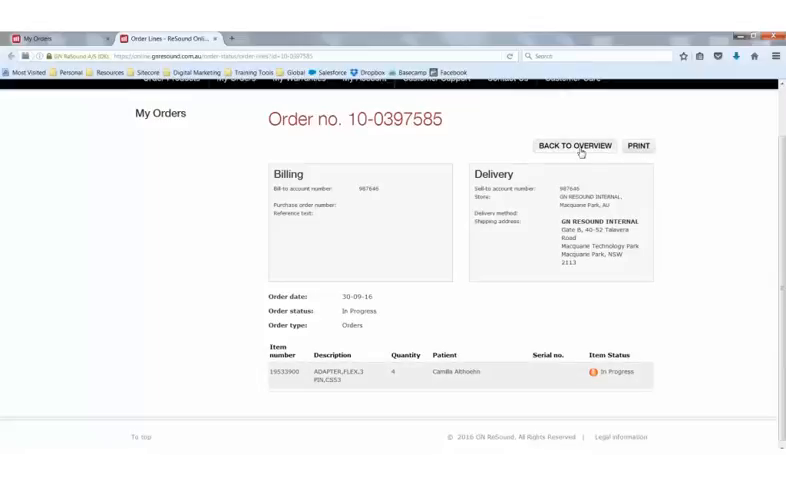
mouse_move(573, 174)
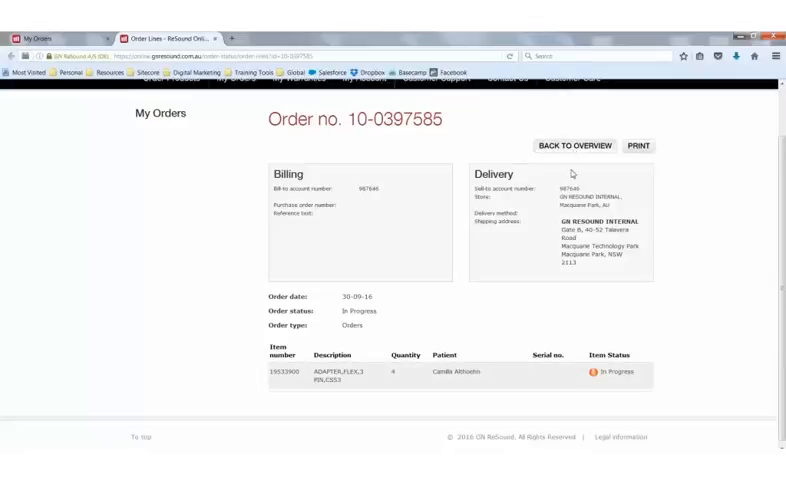
Step: Leave order 10-0397585 for the overview list and scroll through it
click(574, 146)
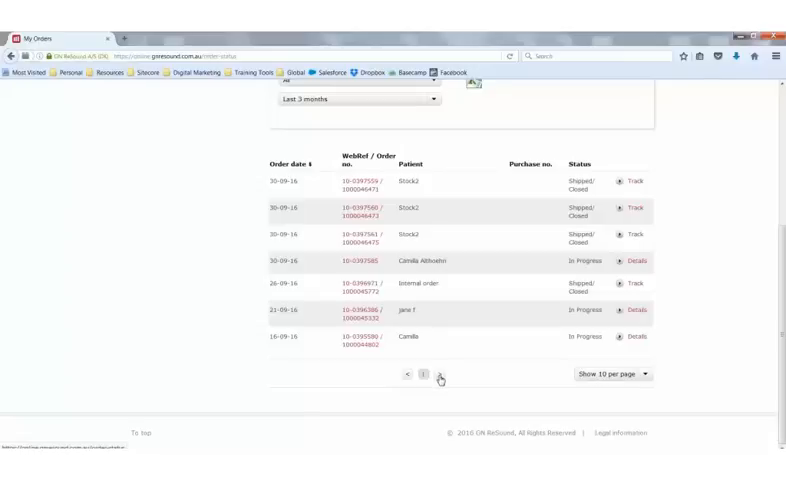
scroll(up, 3)
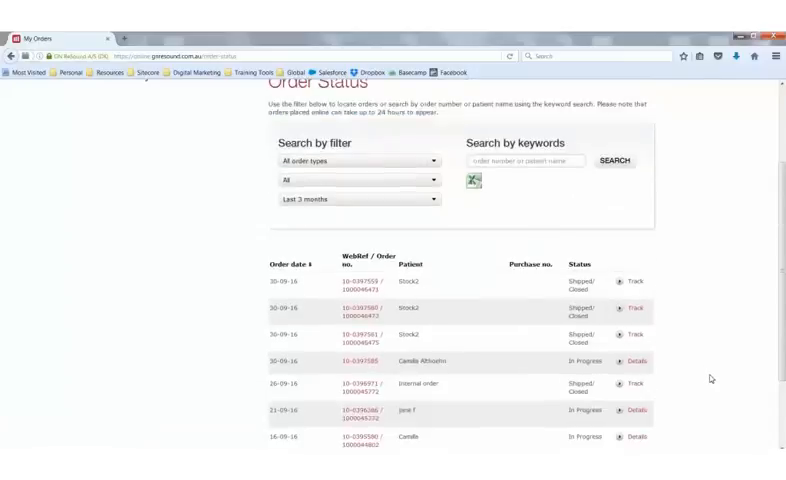